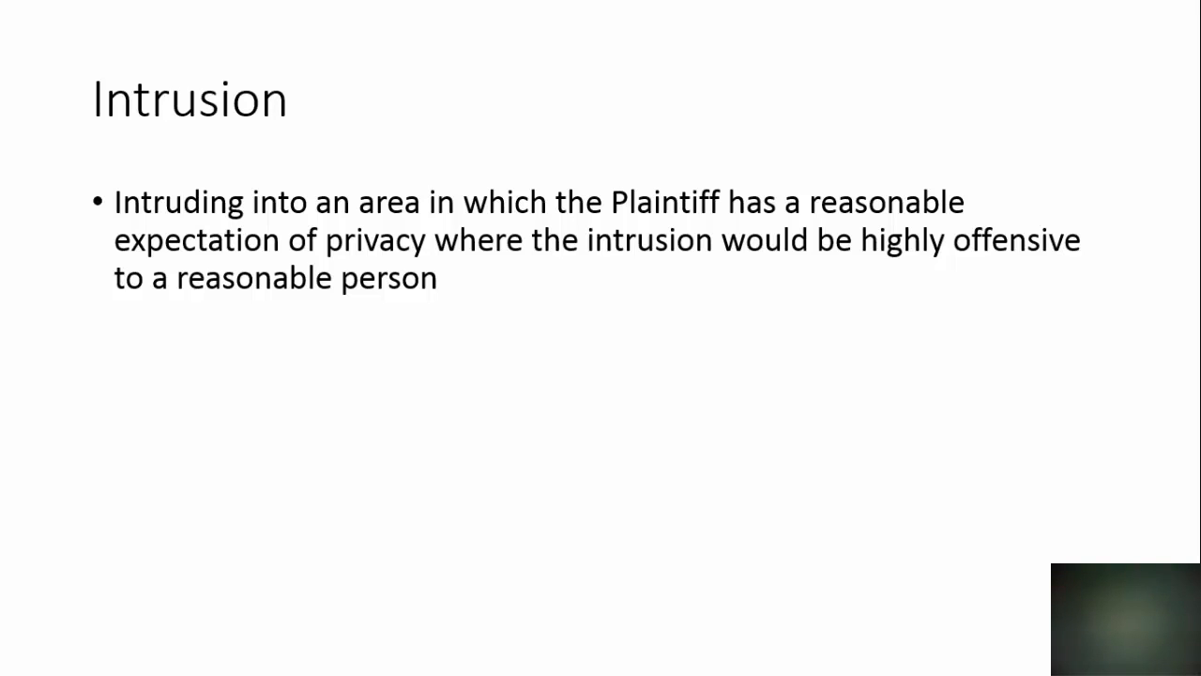
# Step: Advance the slideshow through the withdrawn or conditioned consent slide quoting the no-cameras notice
pyautogui.press('right')
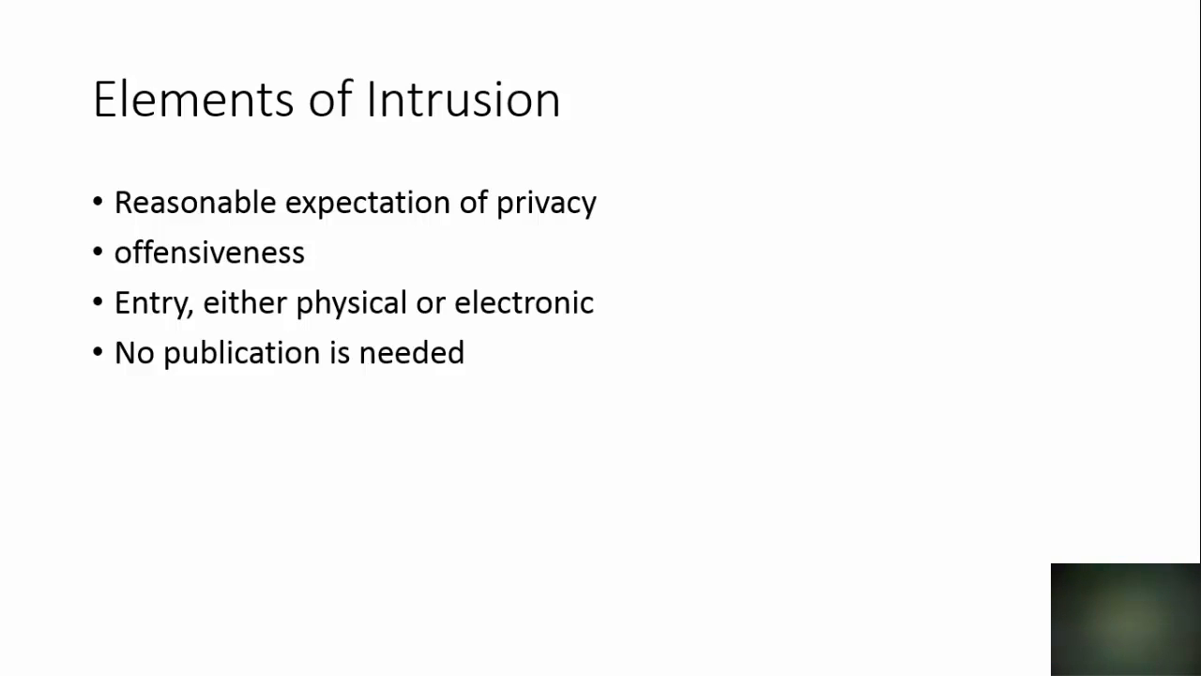
pyautogui.press('Right')
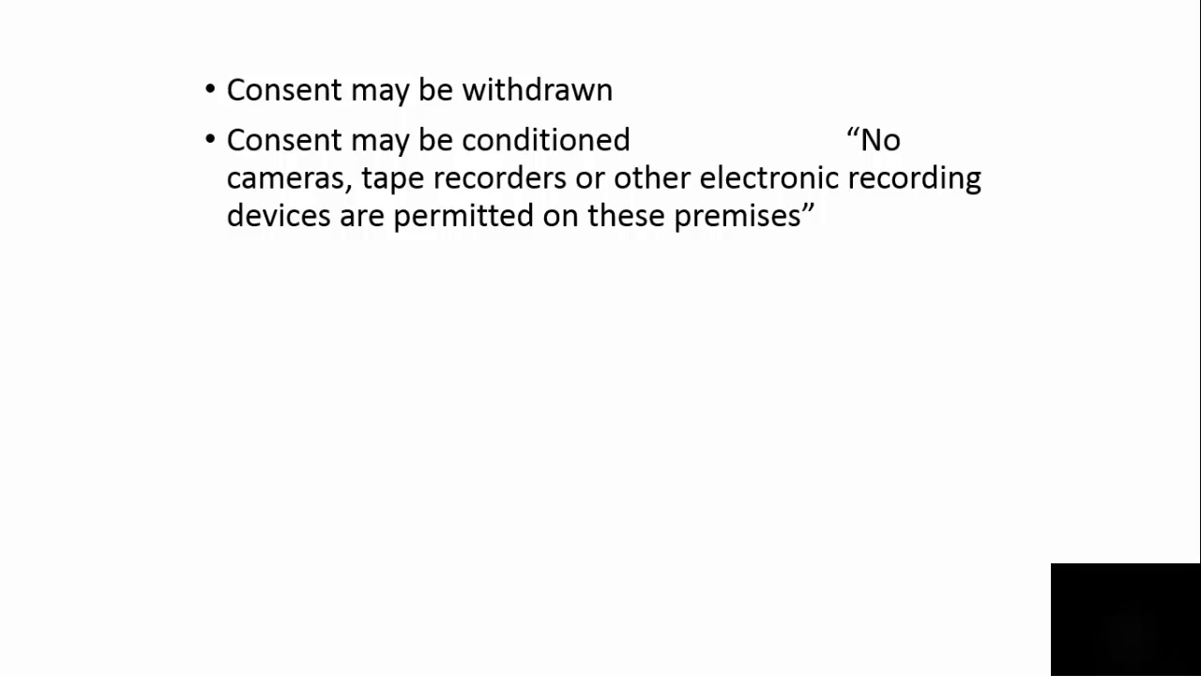
pyautogui.press('Right')
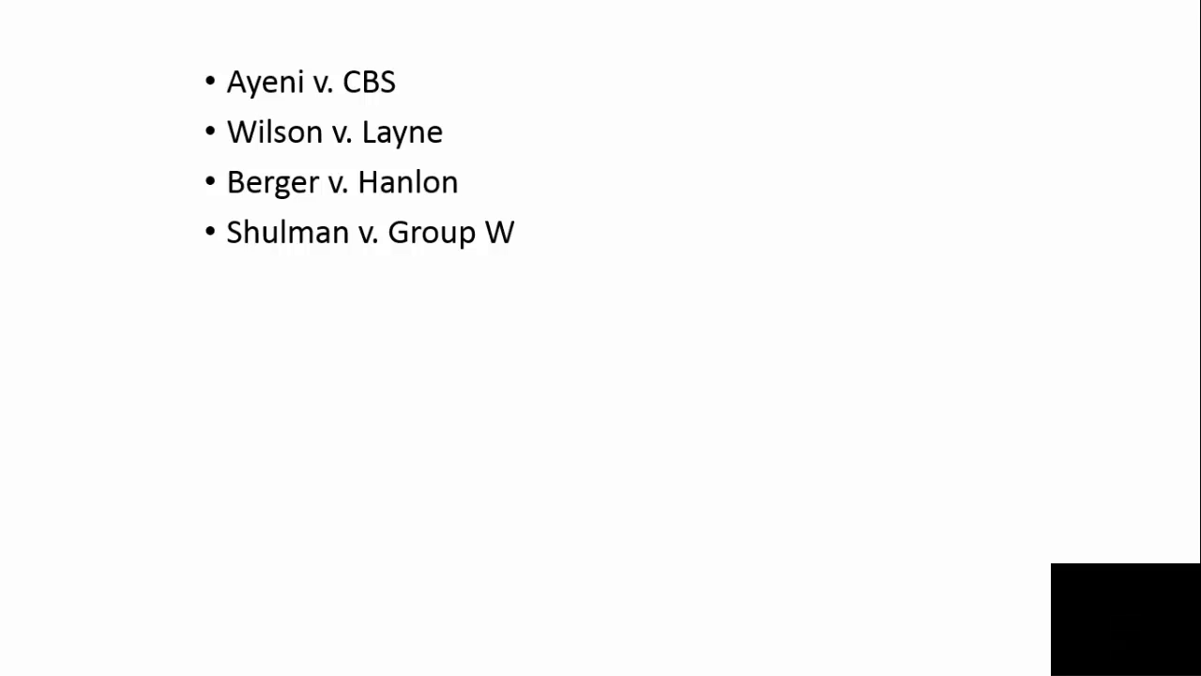
# Step: Advance to the Defenses to Intrusion slide listing public property and consent
pyautogui.press('Right')
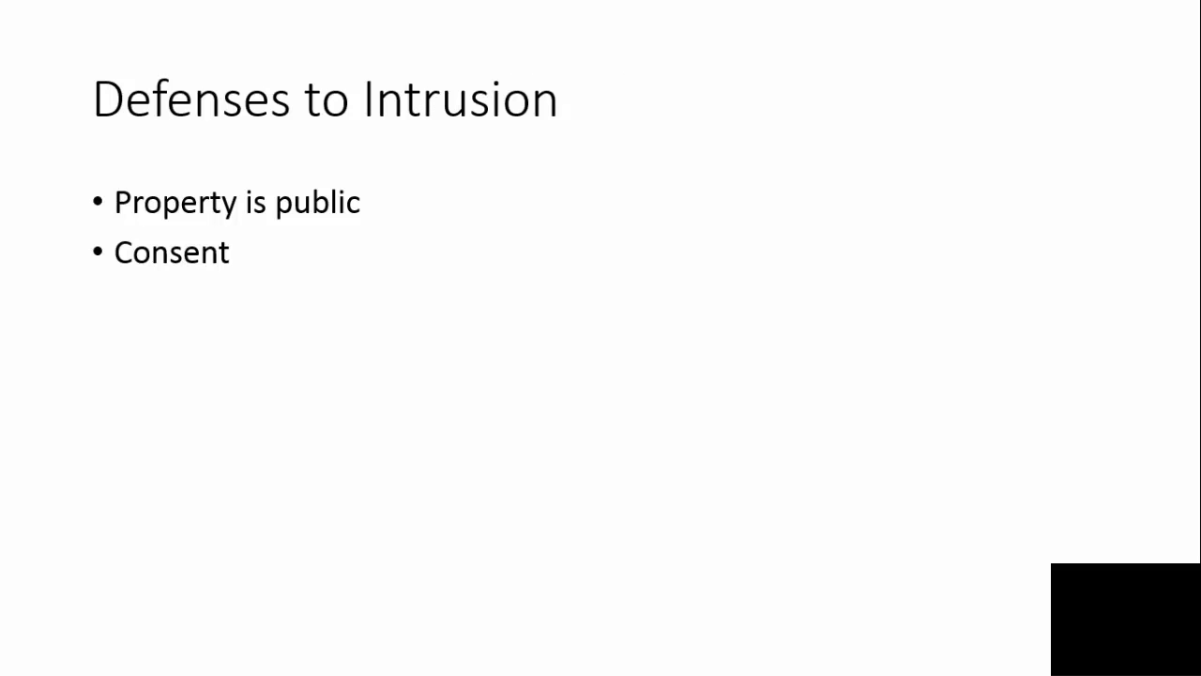
# Step: Advance to the Stalking slide citing Wolfson v. Lewis
pyautogui.press('Right')
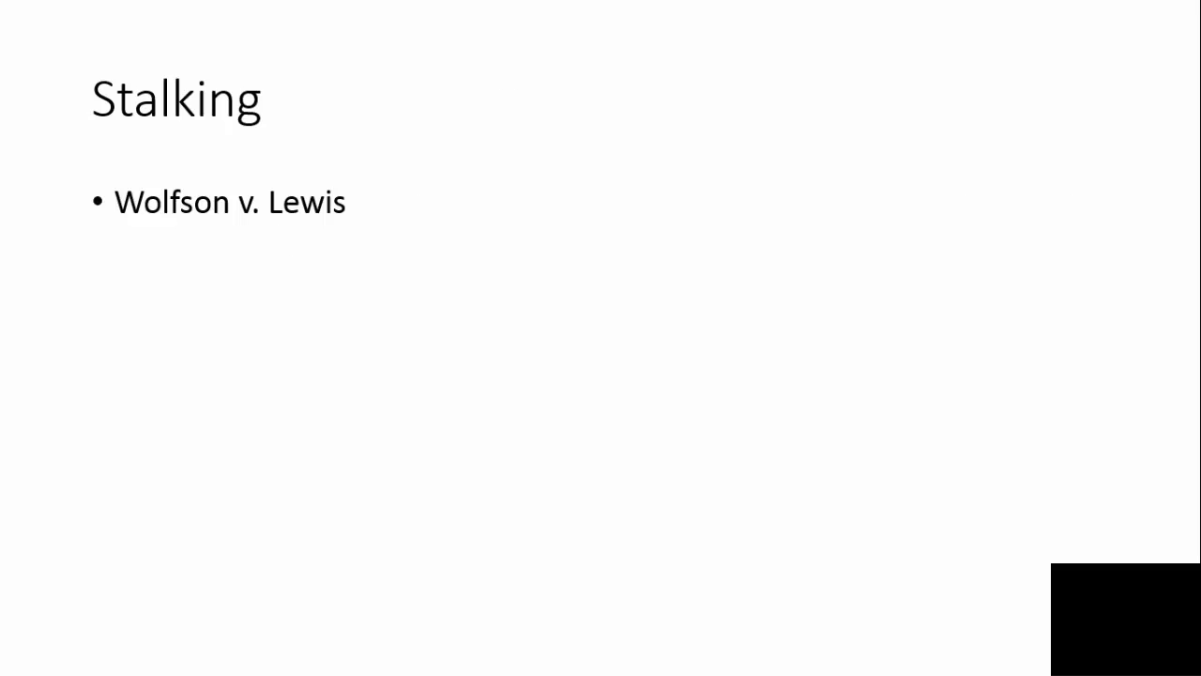
# Step: Advance past the Sanders v. ABC slide to The Statute Forbids slide
pyautogui.press('right')
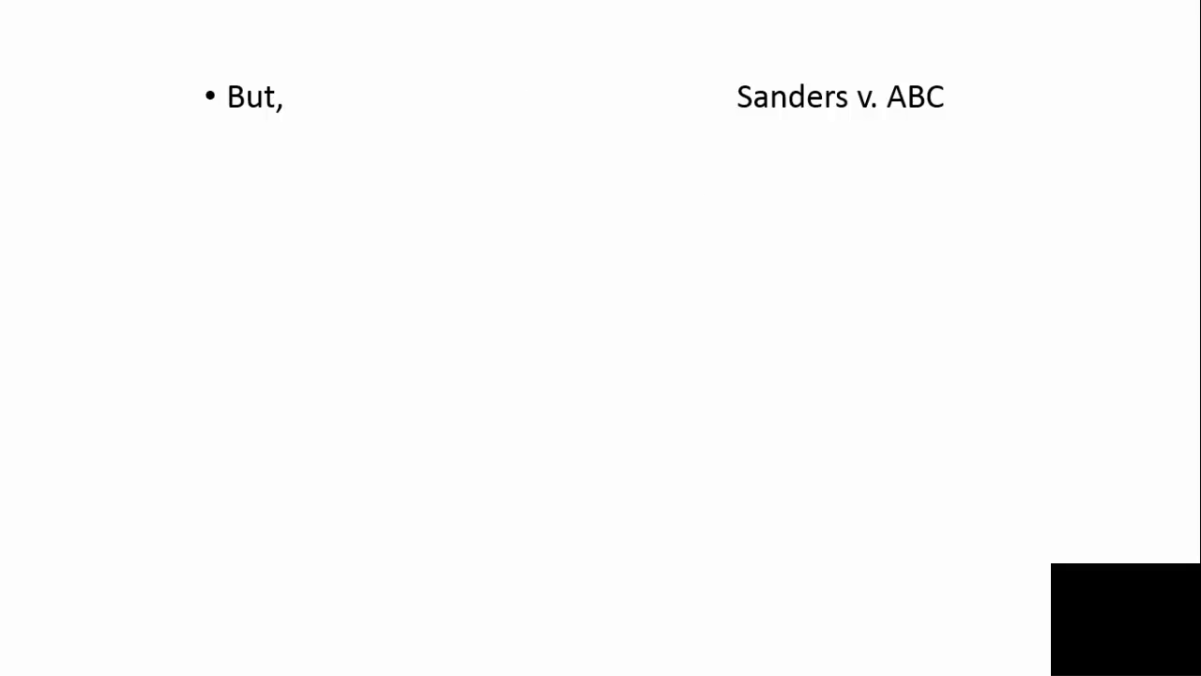
pyautogui.press('Right')
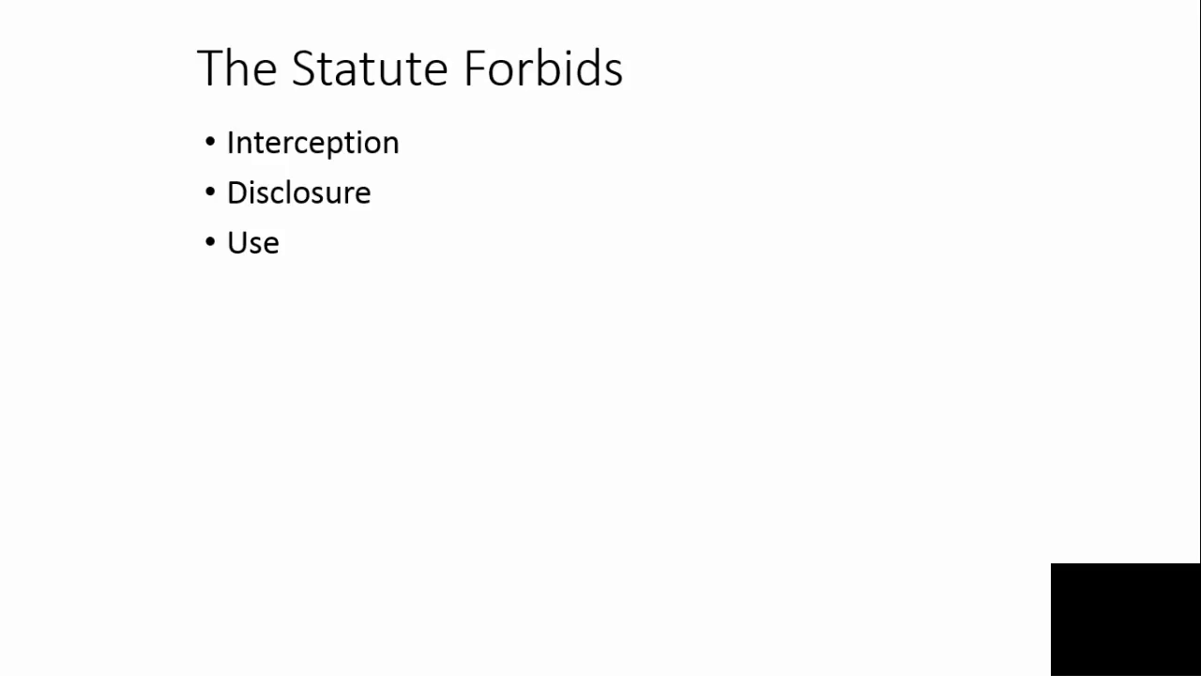
# Step: Advance past the interception, disclosure and use slide to the reporter First Amendment slide
pyautogui.press('Right')
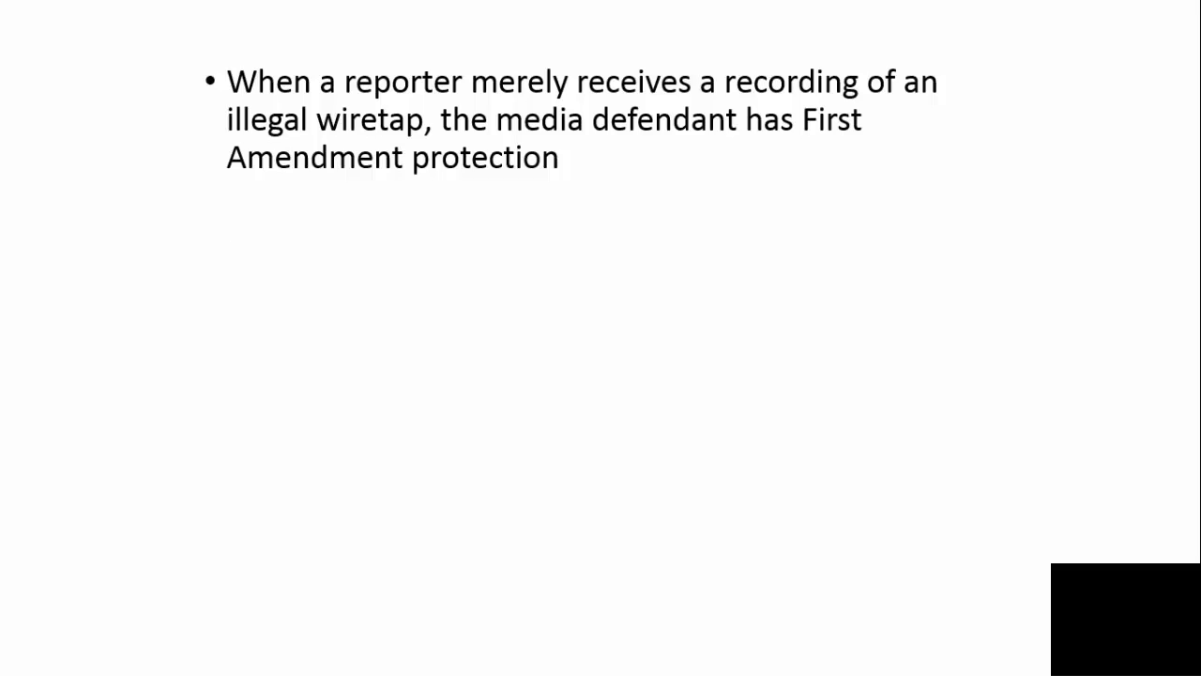
# Step: Advance past the wiretap recording slide to the Food Lion lawsuit slide
pyautogui.press('Right')
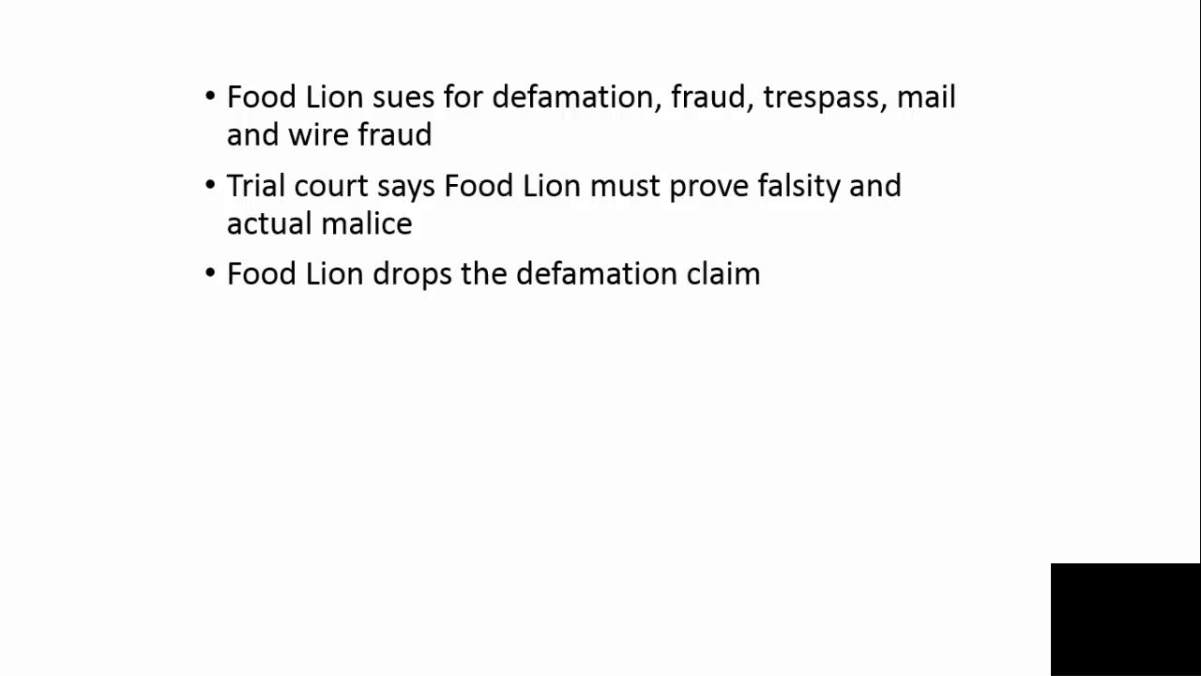
# Step: Advance from the Food Lion slide to the Chiquita Brands v. Gallagher slide
pyautogui.press('Right')
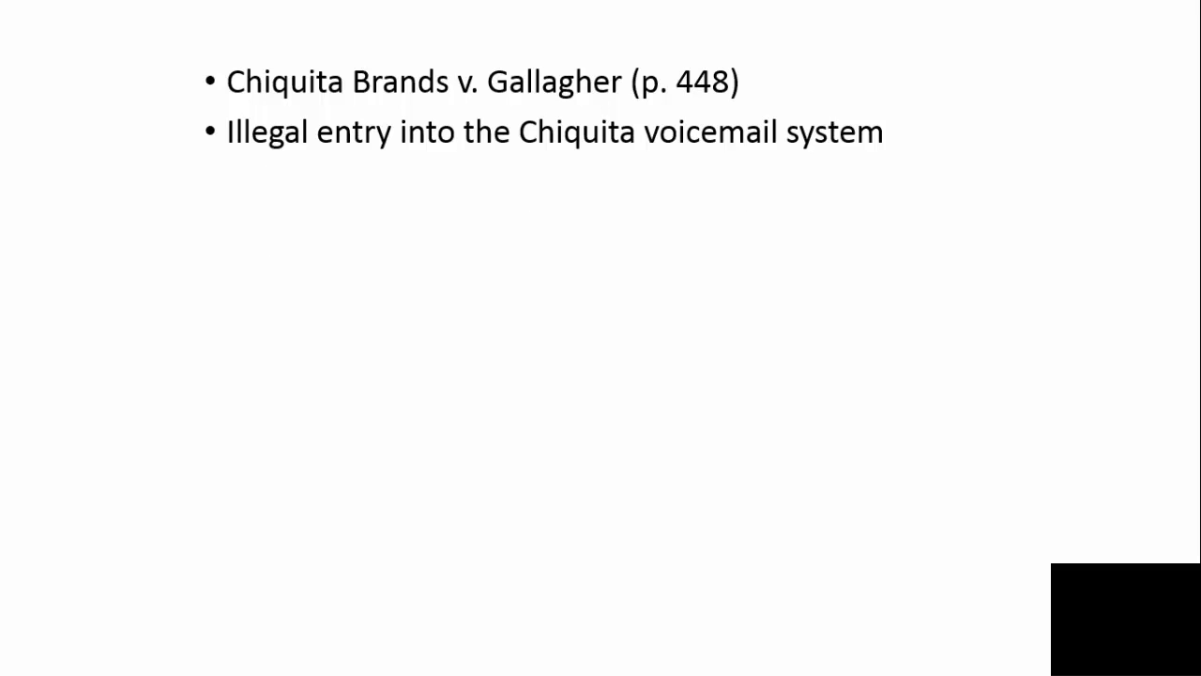
# Step: Advance from the Chiquita voicemail slide to the $6 shoplifting arrest source slide
pyautogui.press('Right')
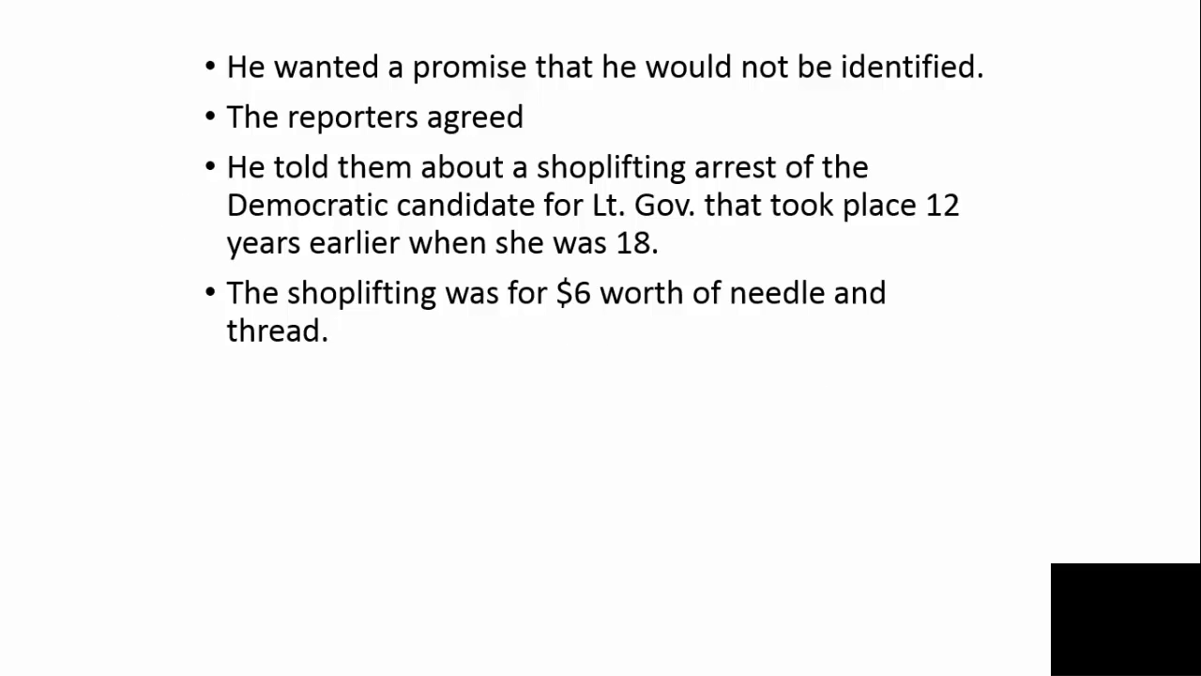
# Step: Advance from the shoplifting source slide to the slide on Cohen being identified, fired and winning
pyautogui.press('right')
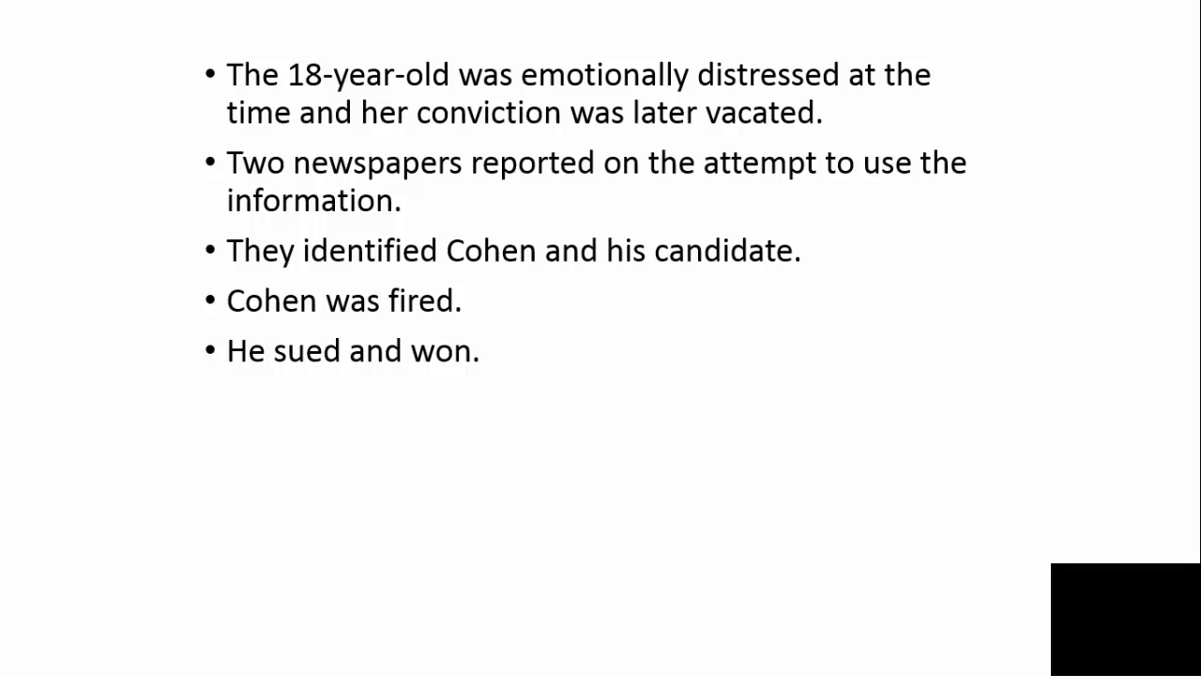